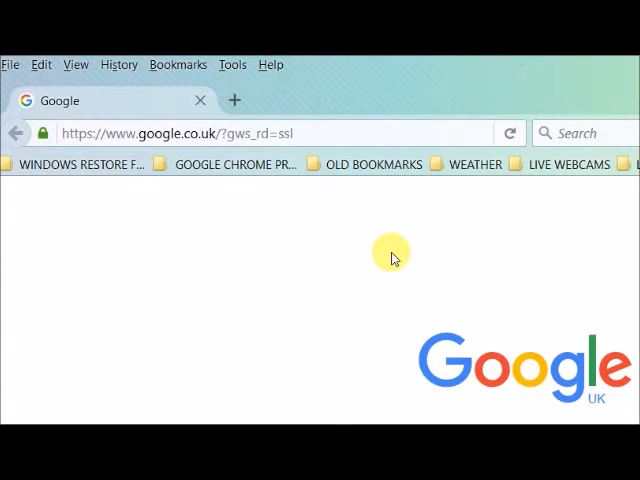
mouse_move(178, 64)
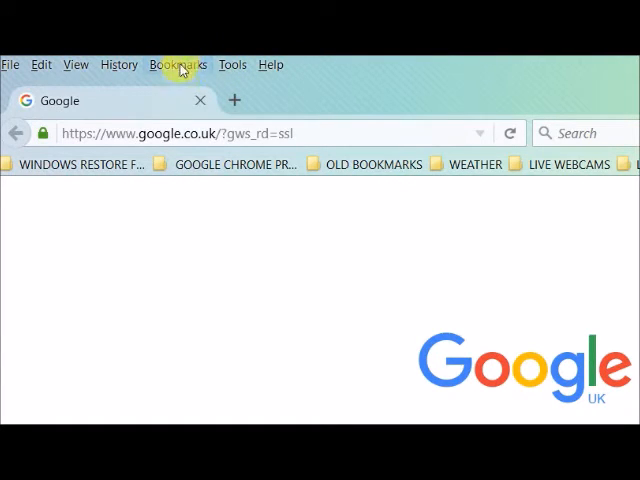
Show the Bookmarks menu listing bookmark commands and saved bookmarks over the Google page
click(176, 64)
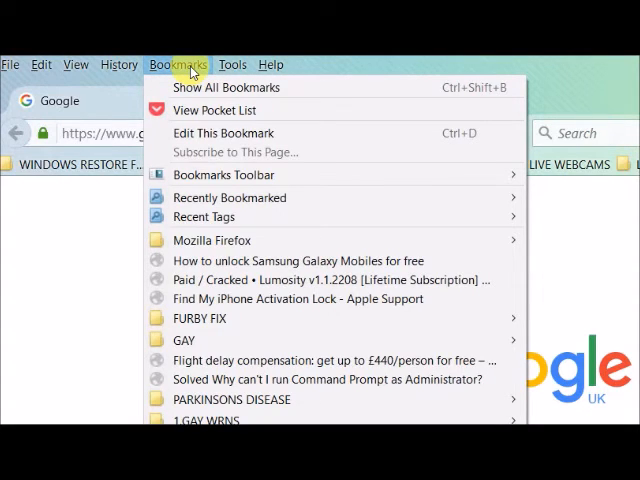
mouse_move(228, 88)
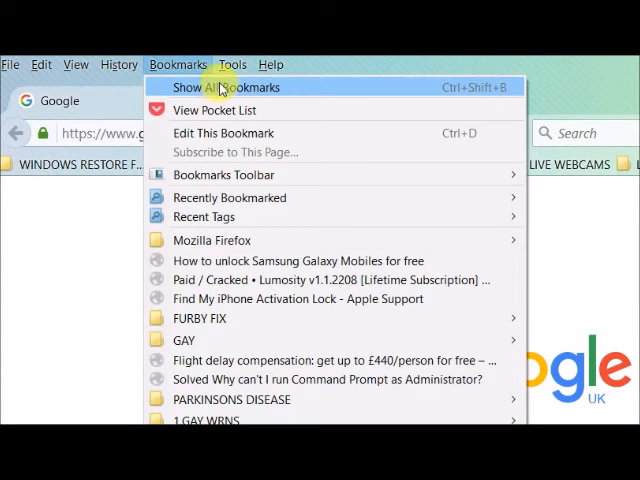
Choose Show All Bookmarks to bring up the Library window with all bookmark folders
click(220, 88)
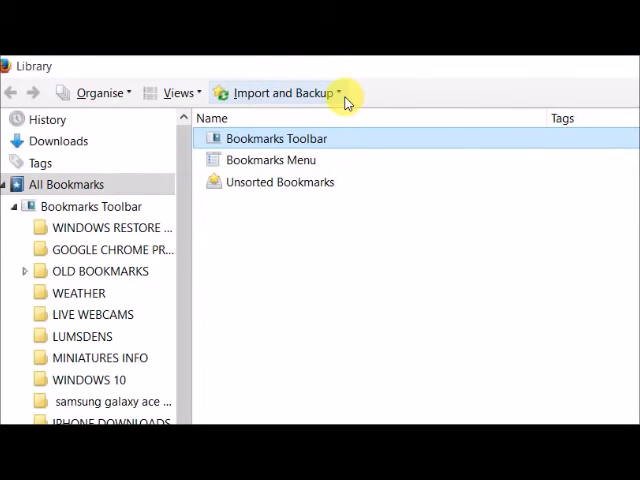
List the dated bookmark backups under Import and Backup > Restore, 31 Dec 2015 to 31 Jan 2016
click(284, 92)
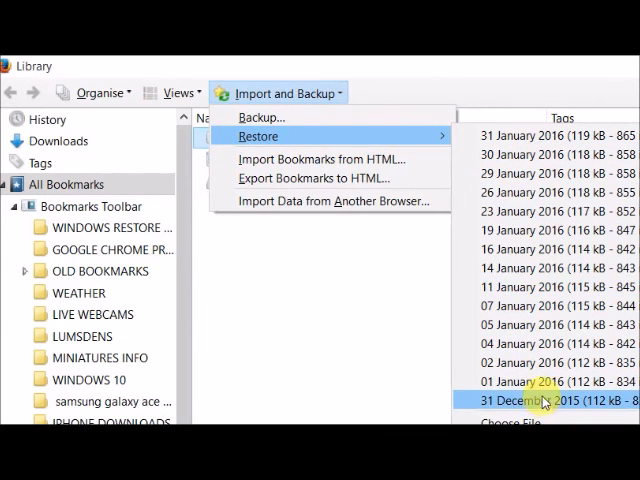
mouse_move(532, 108)
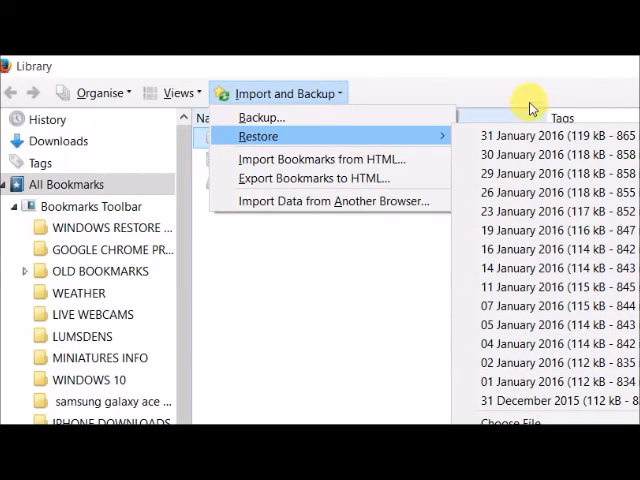
mouse_move(390, 78)
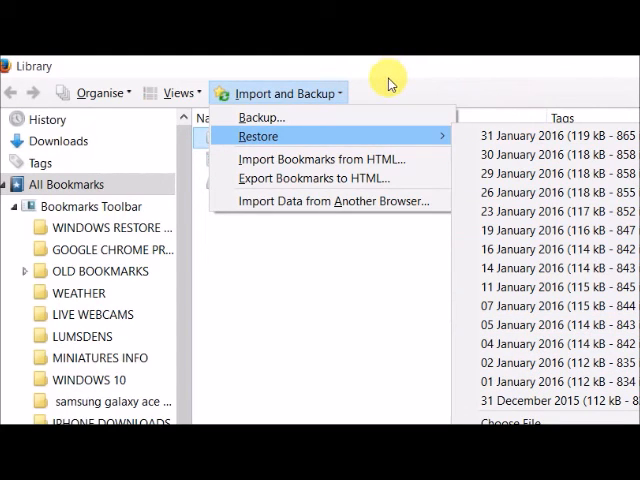